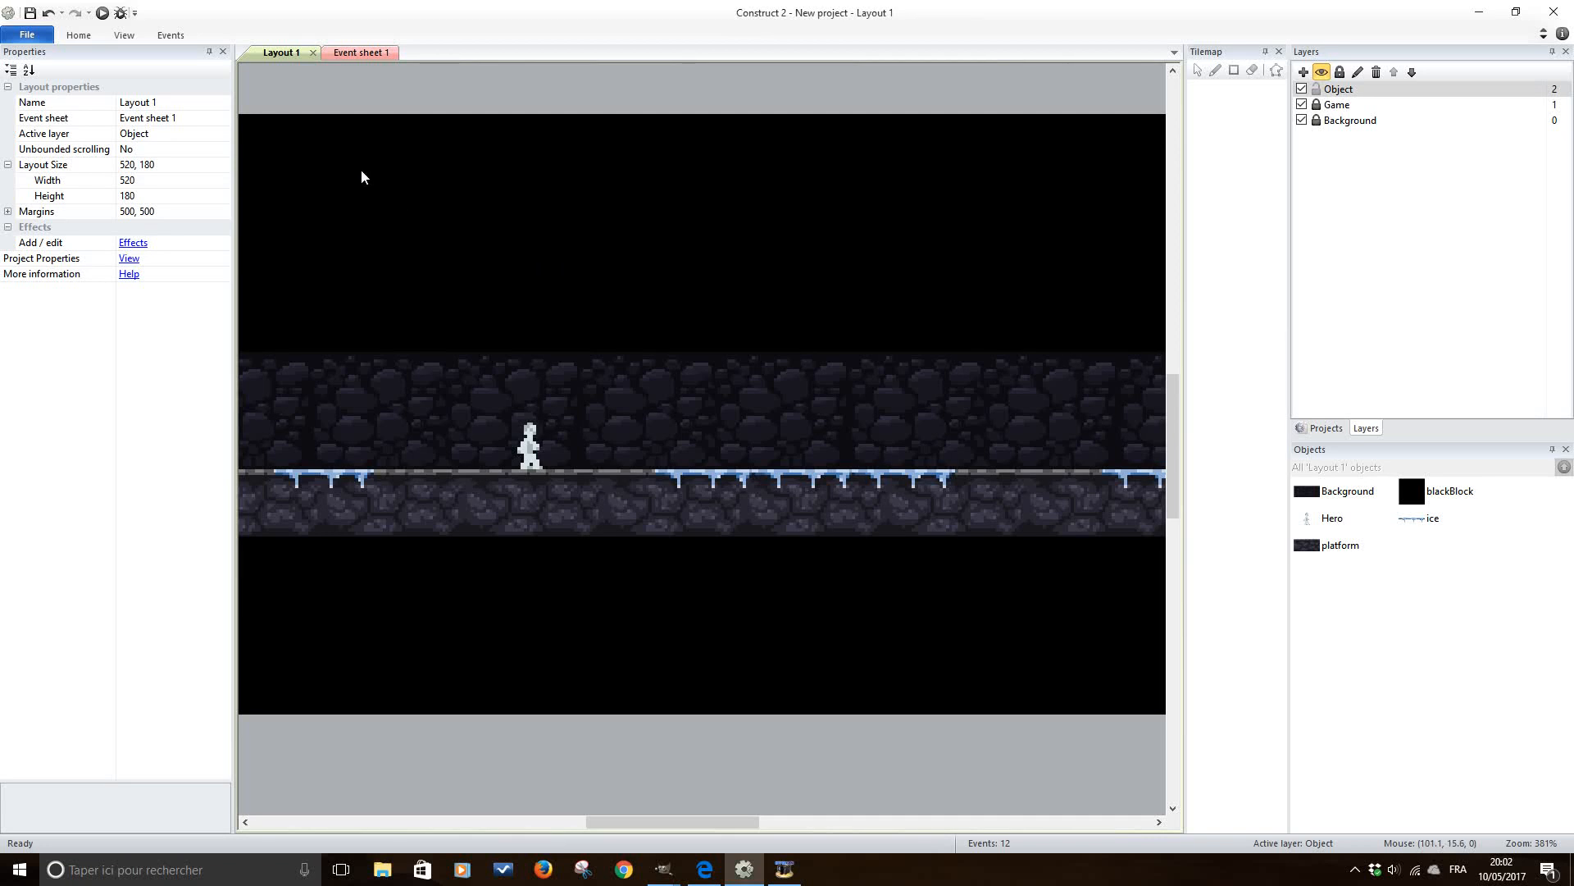
- Run a preview of the ice platformer layout in its own window
{"action": "left_click", "coordinate": [101, 12]}
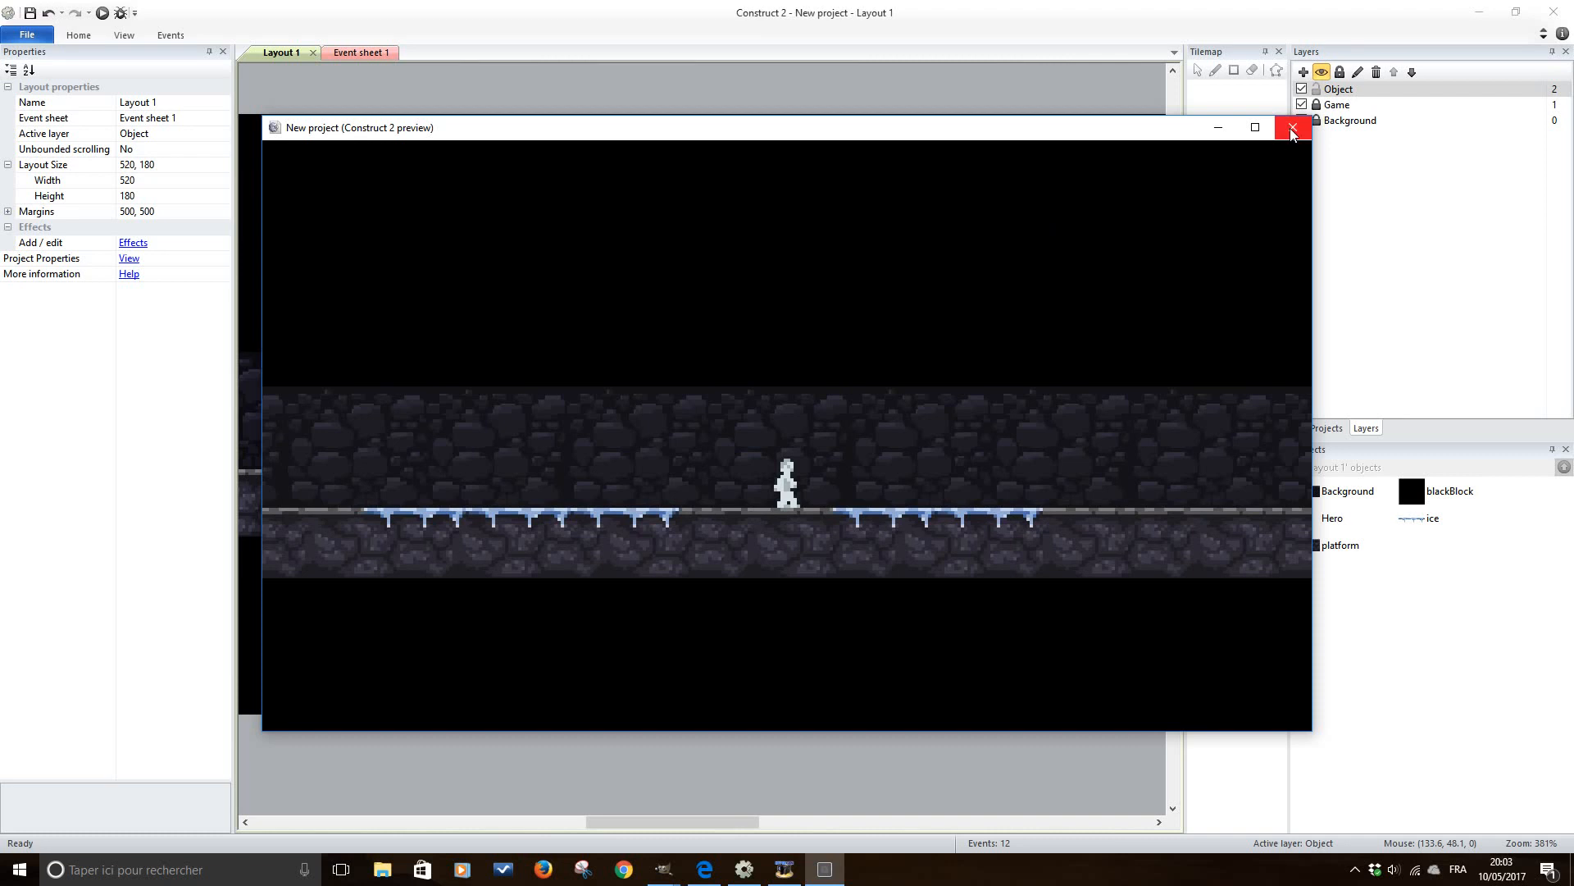
- Close the preview, review Event sheet 1's ice speed events, and show the Hero's Platform behaviour (max speed 120, acceleration 200, deceleration 500)
{"action": "left_click", "coordinate": [1293, 128]}
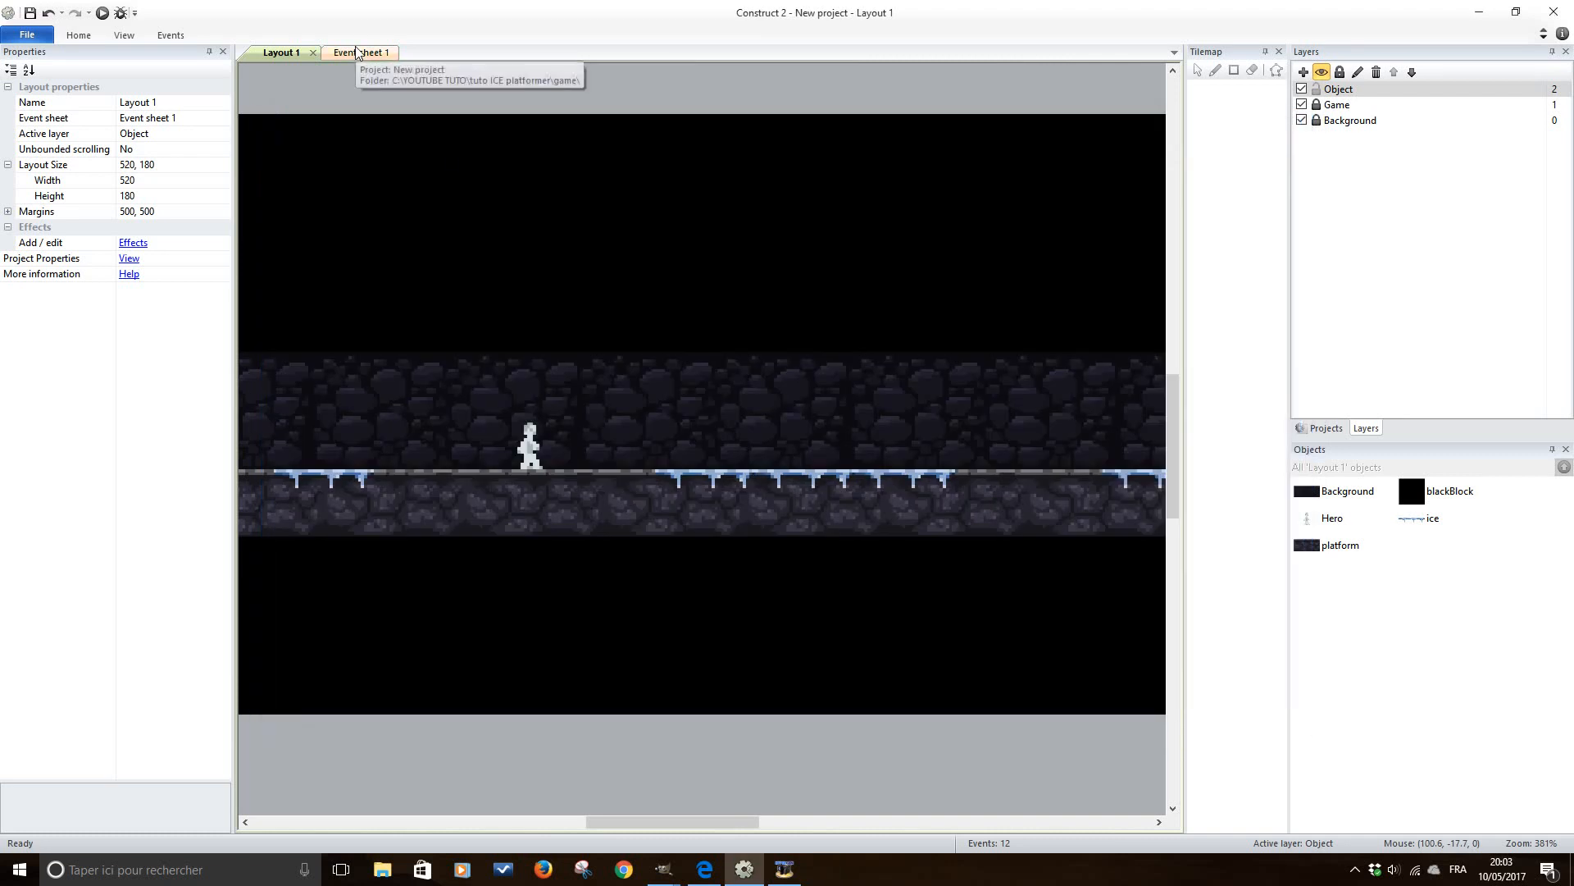
{"action": "left_click", "coordinate": [357, 52]}
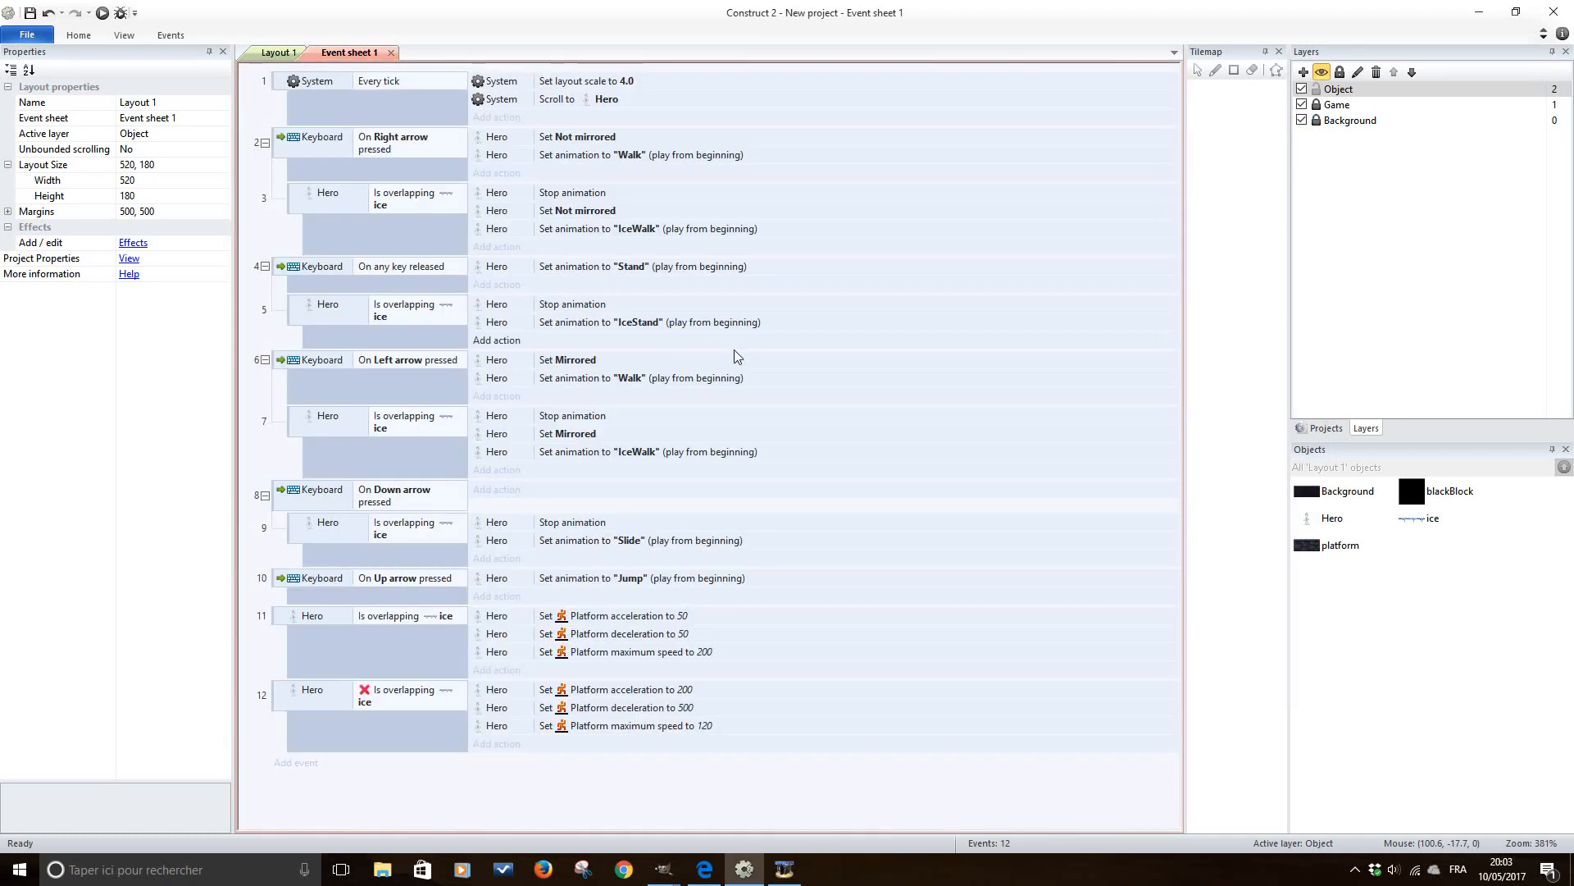
{"action": "left_click", "coordinate": [661, 869]}
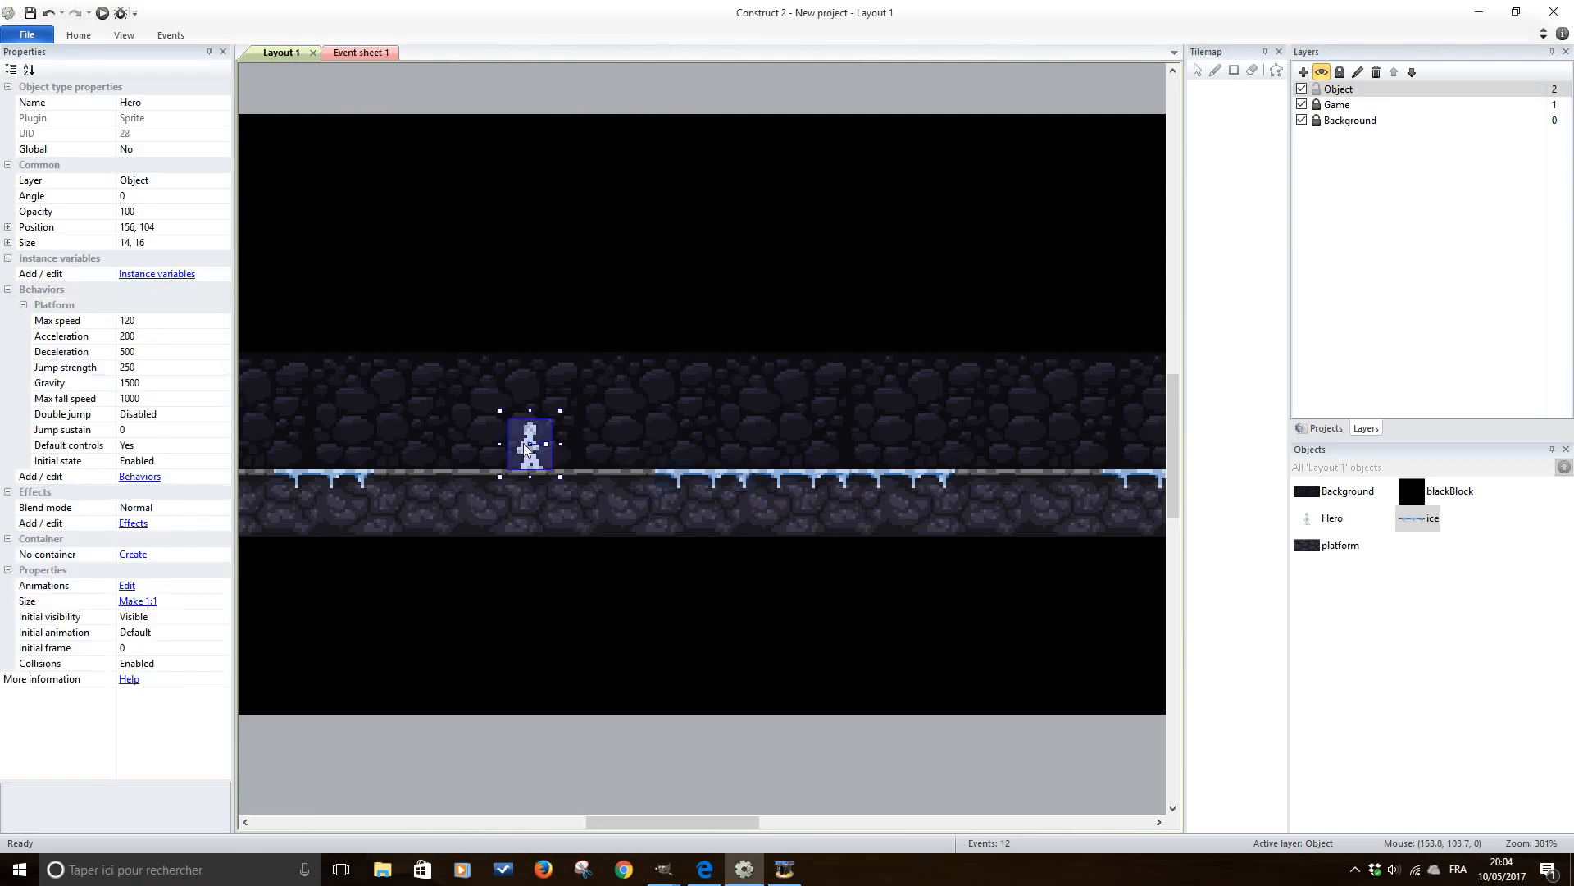
- Inspect an ice tile and the Hero sprite, then run the layout preview again
{"action": "left_click", "coordinate": [804, 472]}
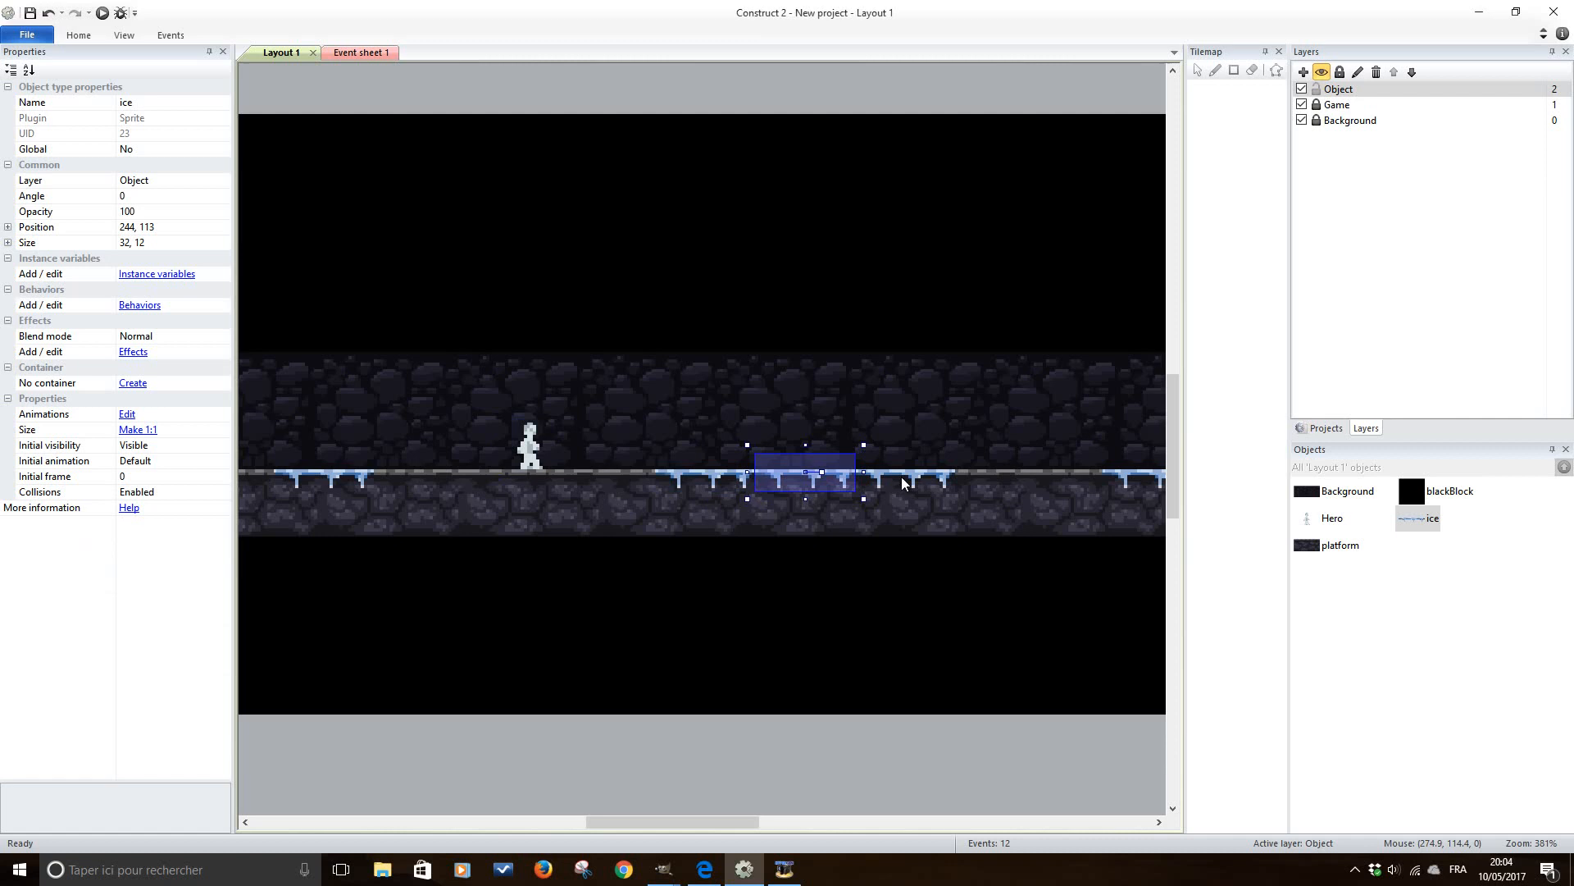
{"action": "left_click", "coordinate": [530, 445]}
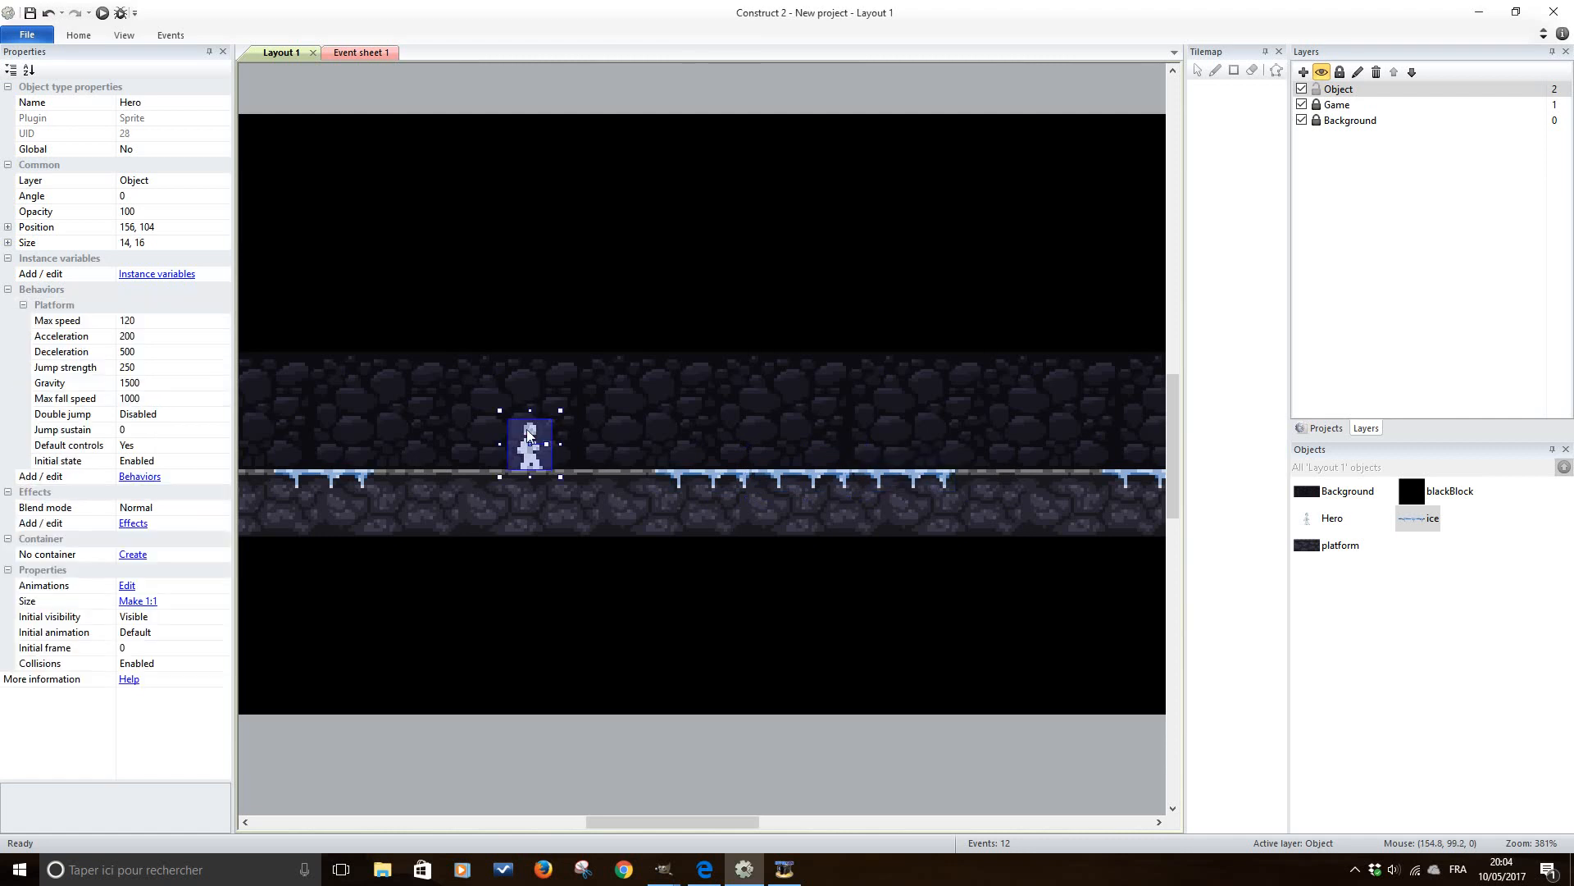
{"action": "mouse_move", "coordinate": [118, 33]}
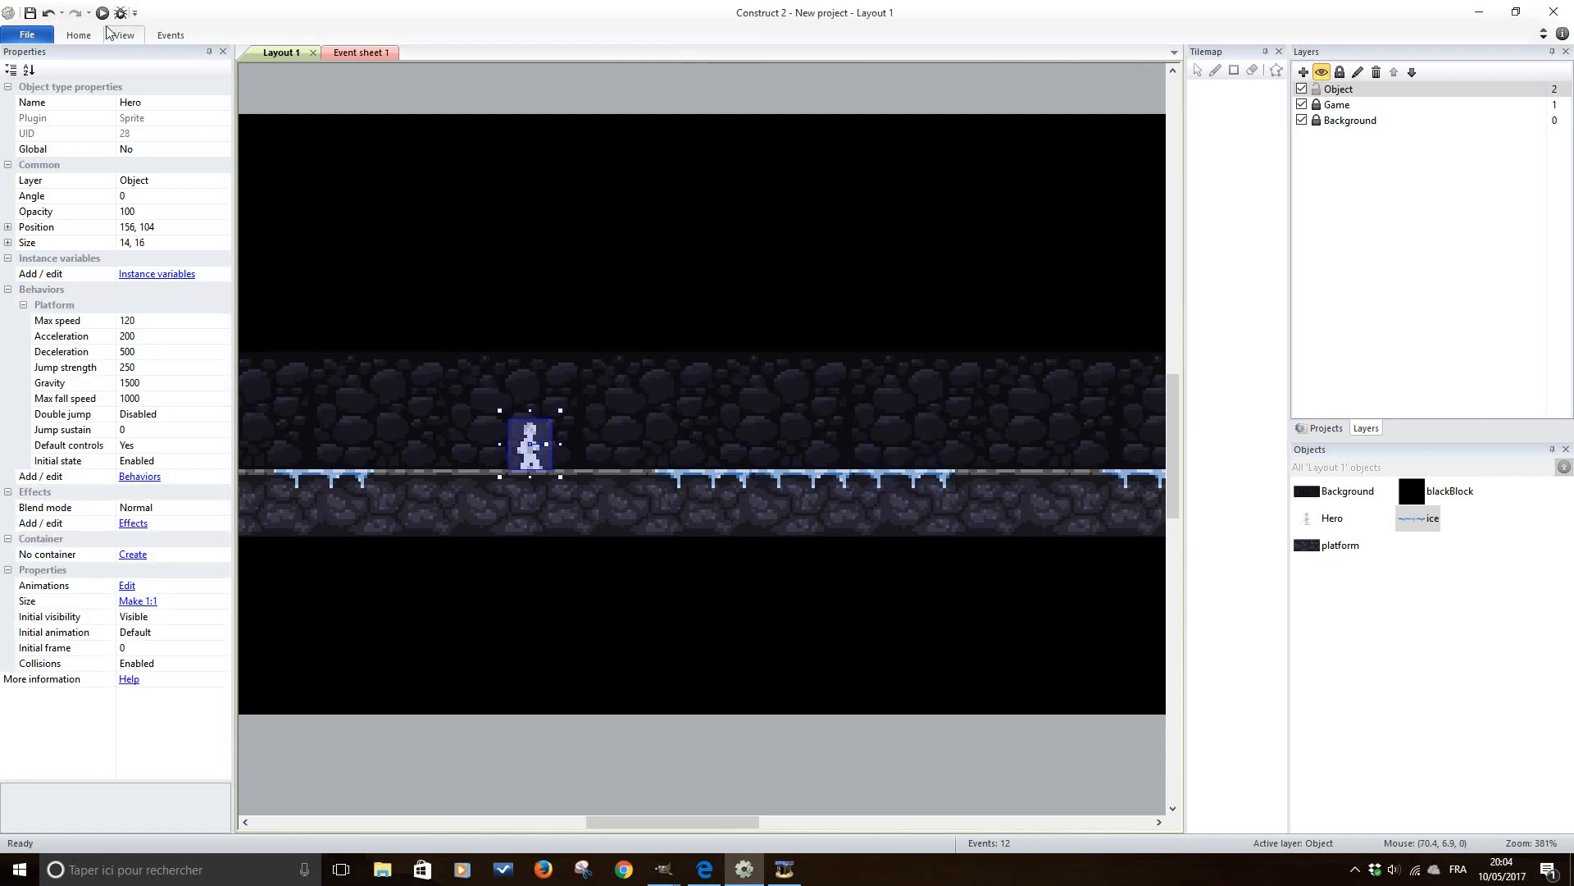
{"action": "left_click", "coordinate": [102, 11]}
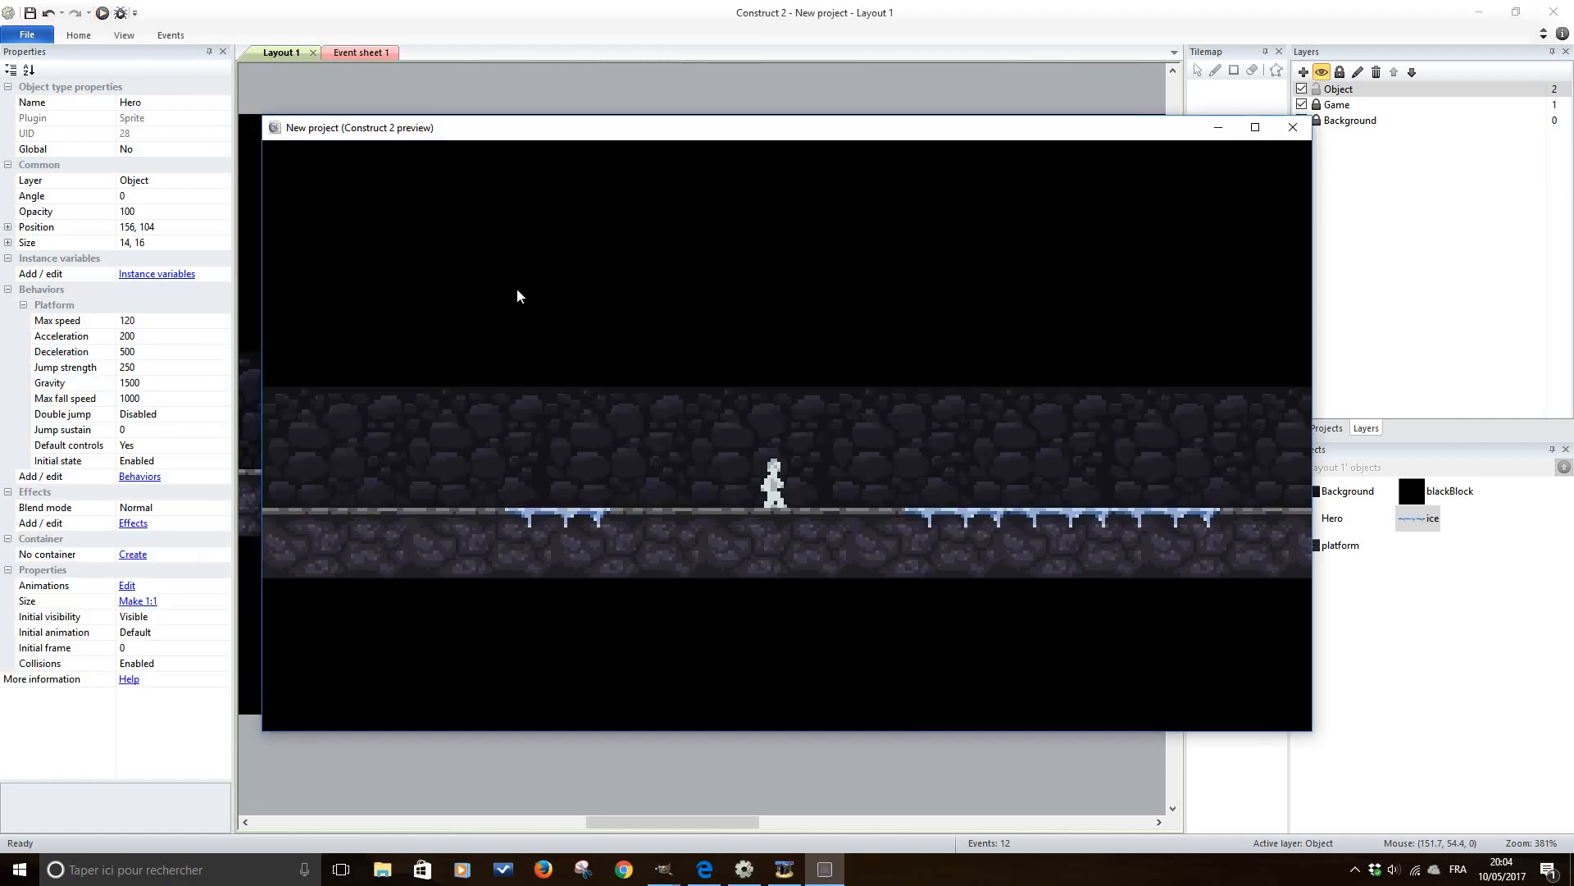